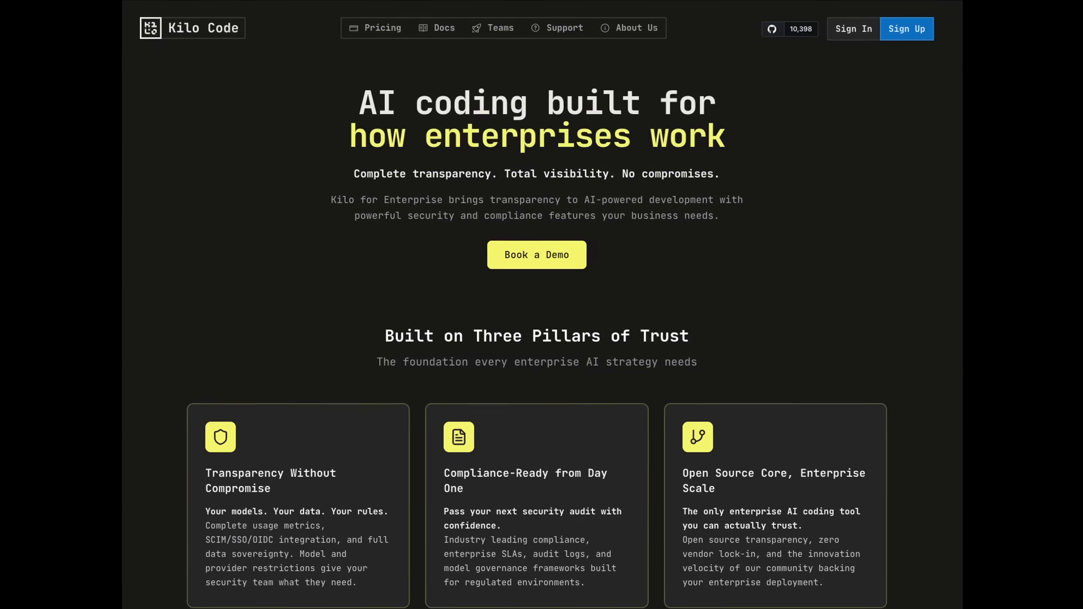
{"action": "scroll", "scroll_direction": "down", "scroll_amount": 3}
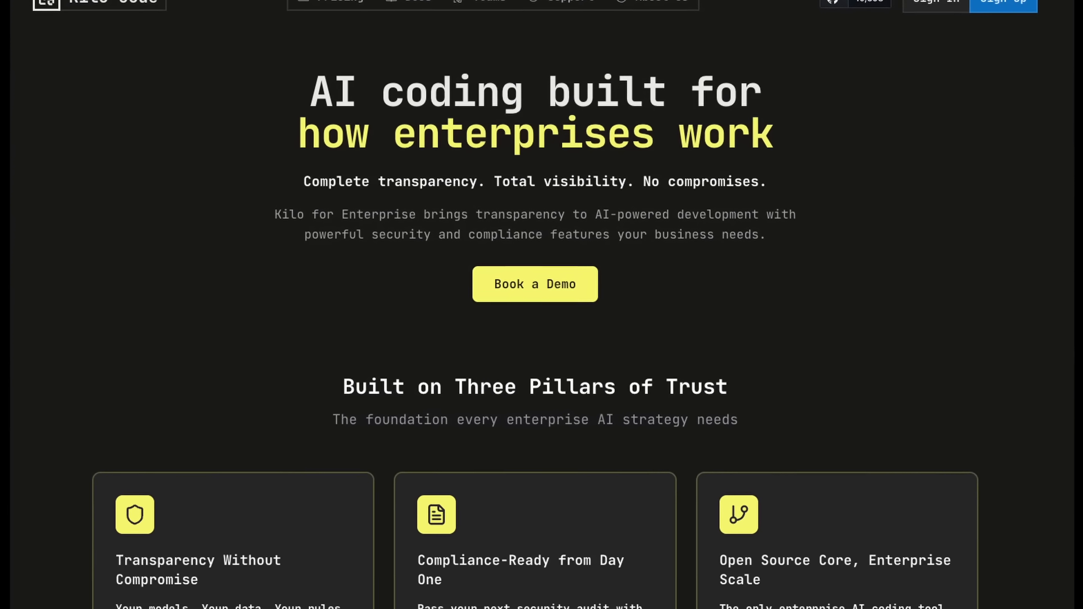